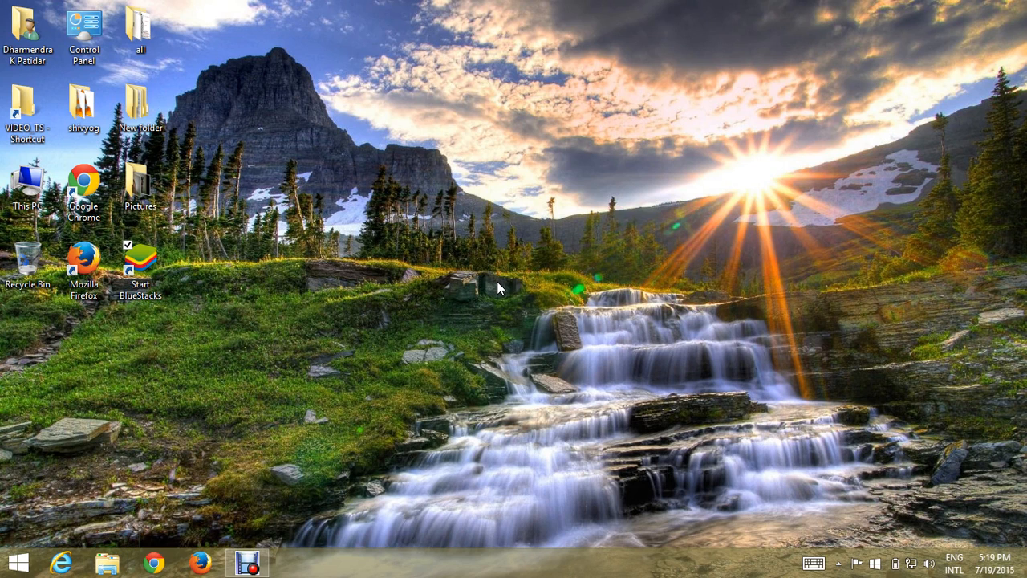
Step: Launch BlueStacks App Player from its Start BlueStacks desktop shortcut
{"action": "left_click", "coordinate": [139, 260]}
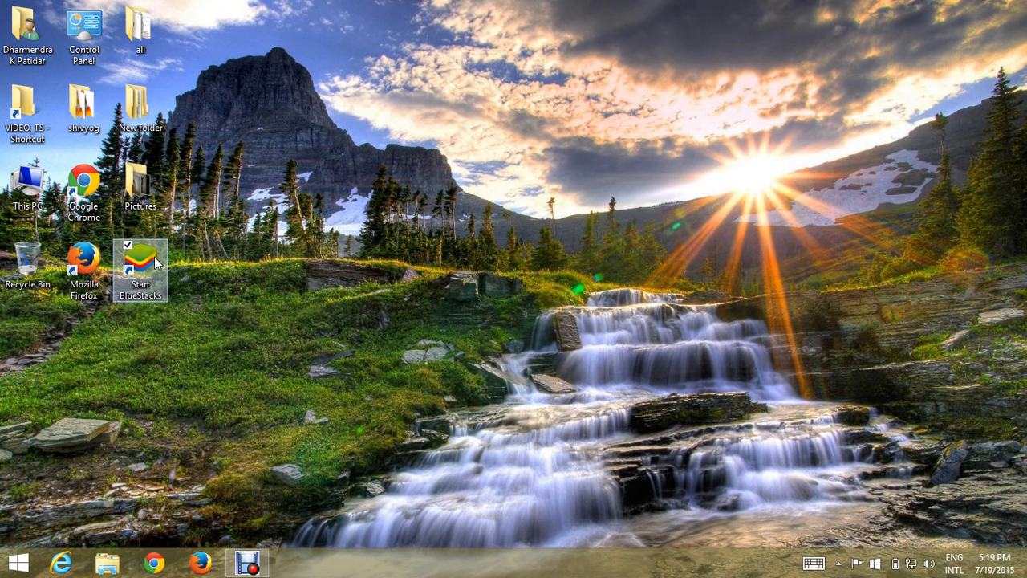
{"action": "mouse_move", "coordinate": [129, 276]}
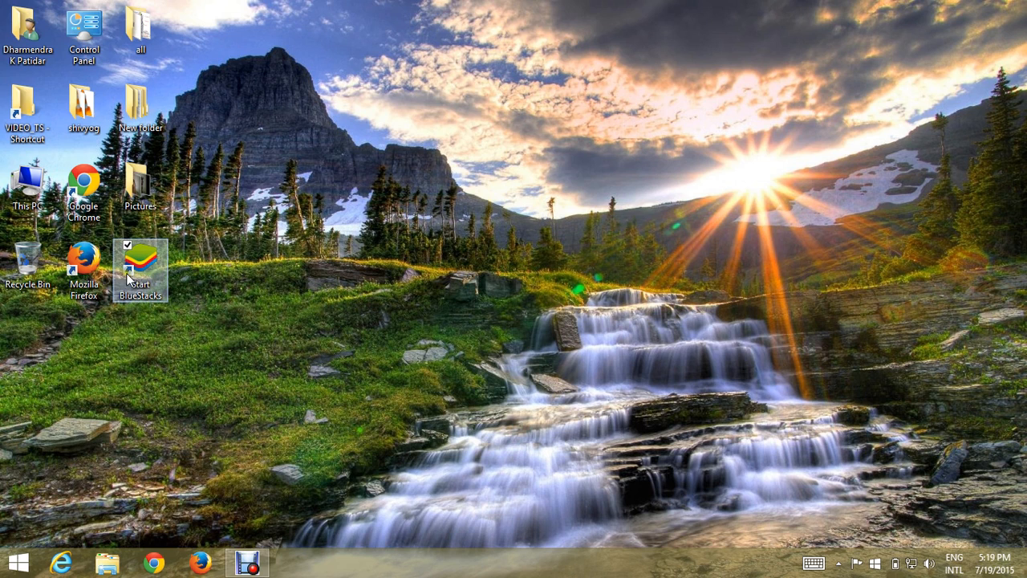
{"action": "mouse_move", "coordinate": [159, 279]}
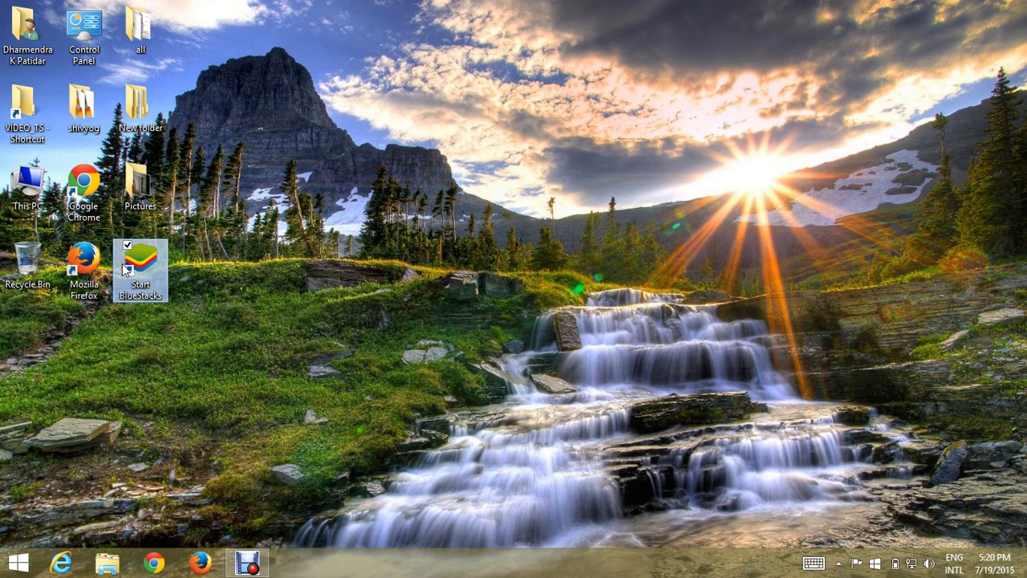
{"action": "double_click", "coordinate": [141, 265]}
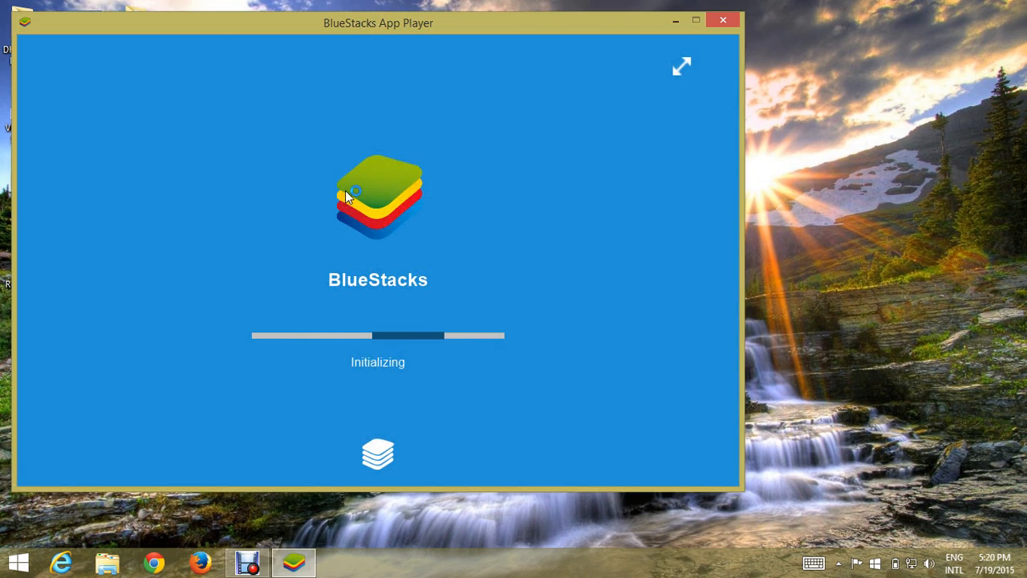
{"action": "mouse_move", "coordinate": [417, 24]}
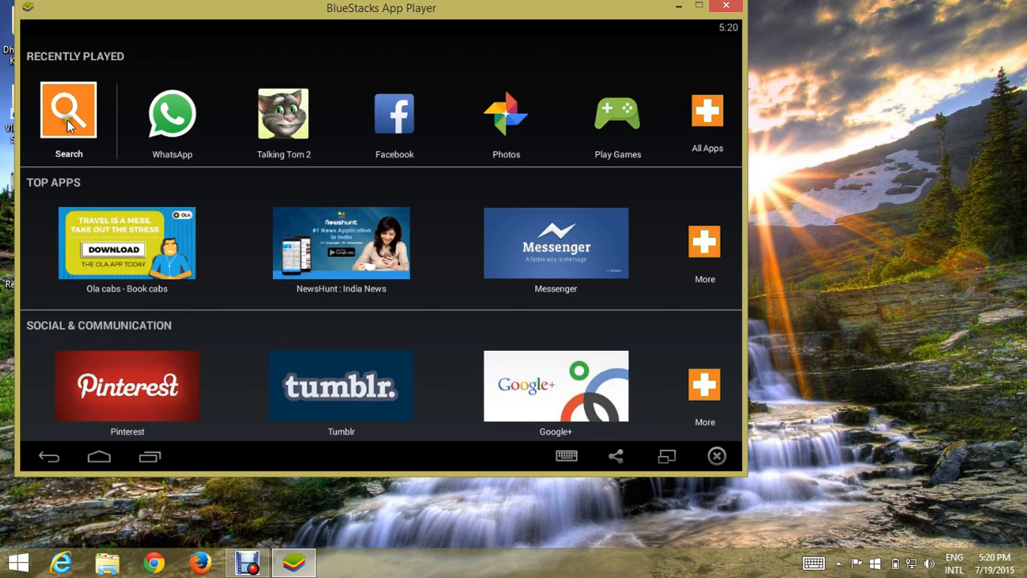
Step: Search the apps for "subway surfer" so Subway Surfers shows in the results
{"action": "left_click", "coordinate": [68, 109]}
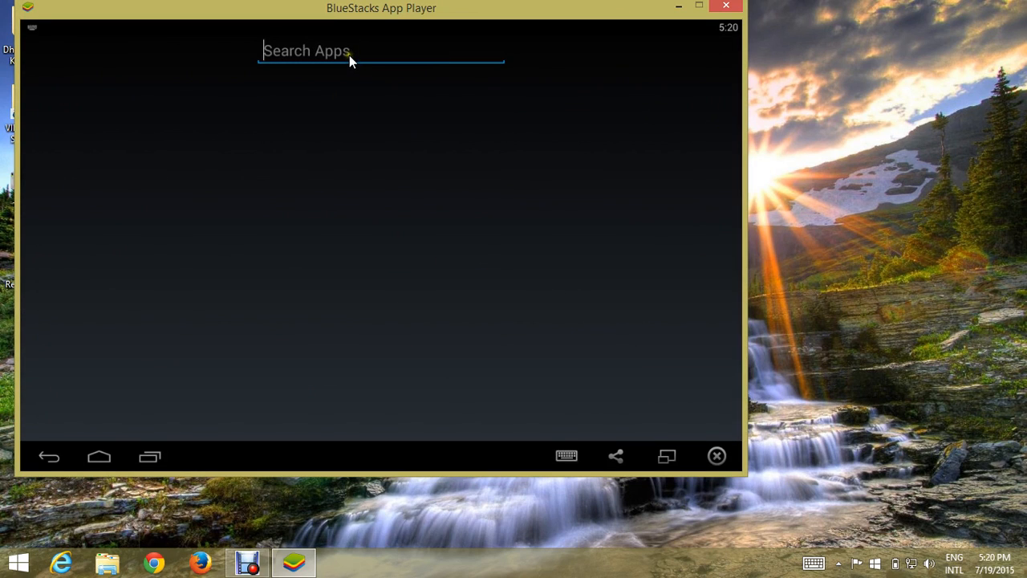
{"action": "type", "text": "subw"}
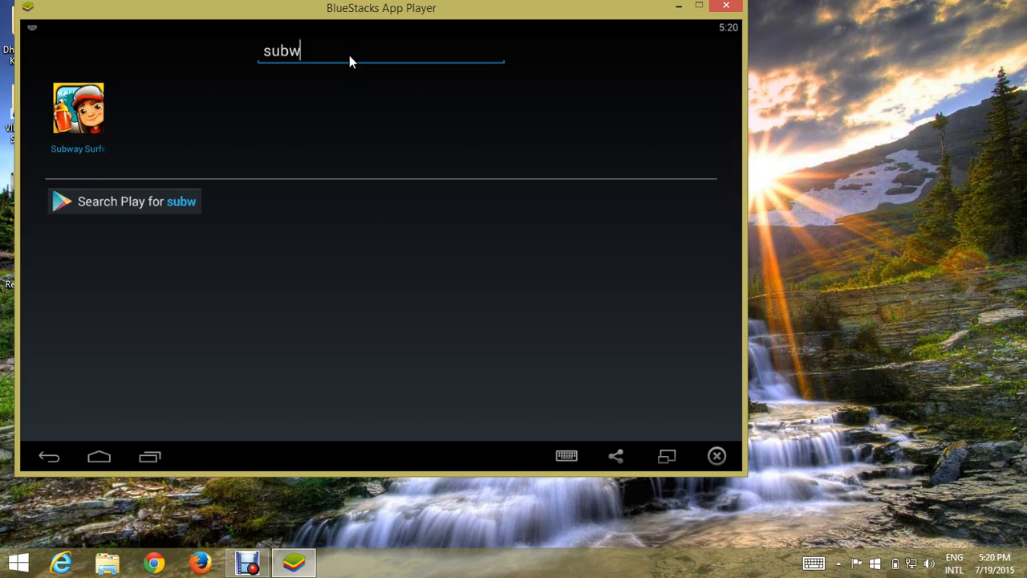
{"action": "type", "text": "ay su"}
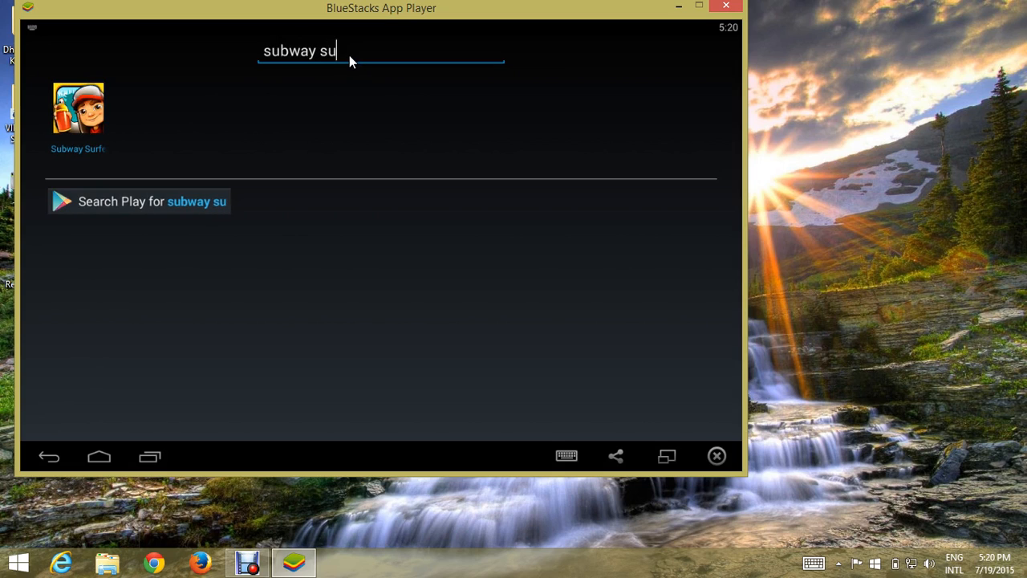
{"action": "type", "text": "rfer"}
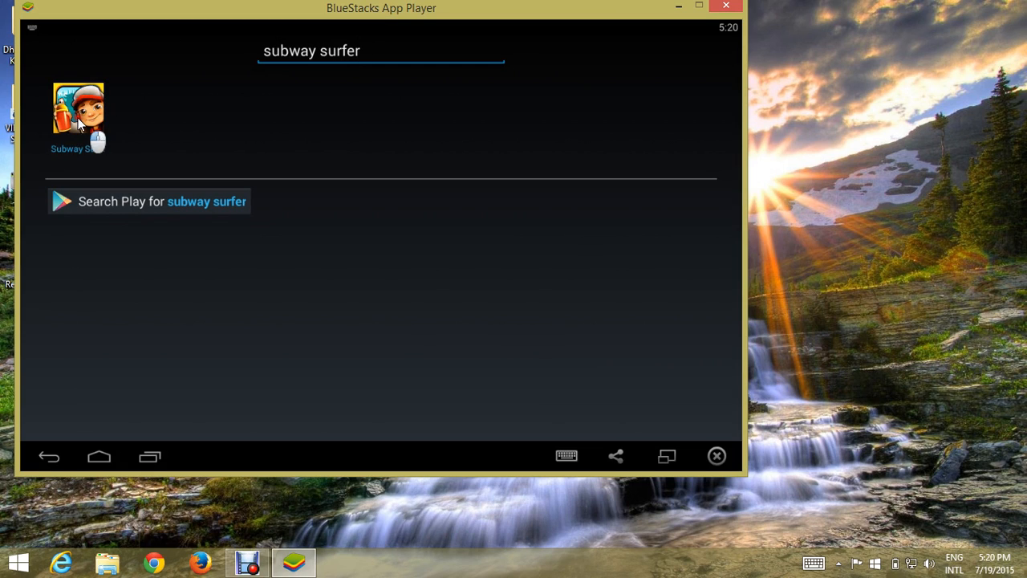
Step: Install Subway Surfers from its Play Store page, accepting the confirmation
{"action": "left_click", "coordinate": [77, 109]}
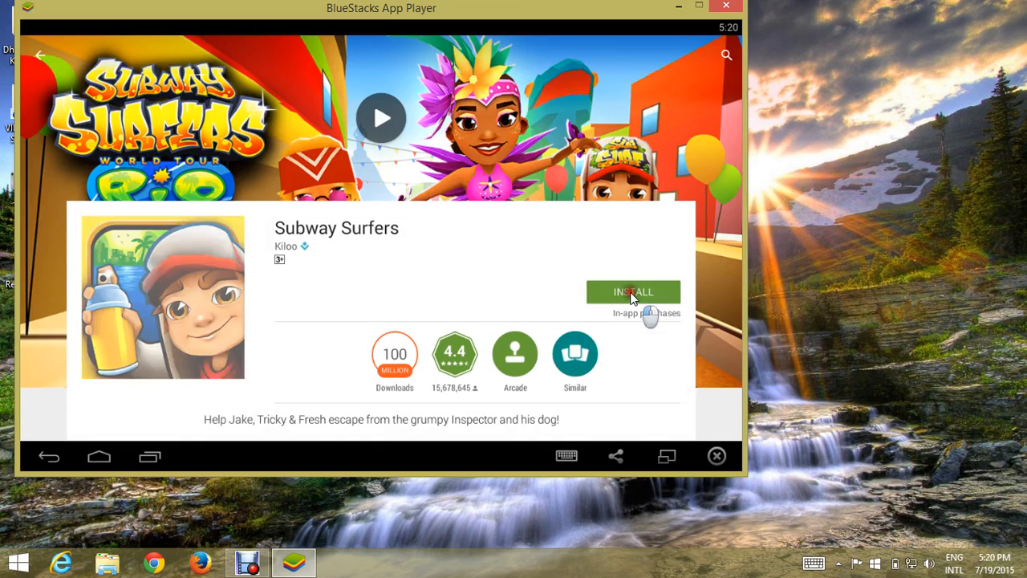
{"action": "left_click", "coordinate": [632, 292]}
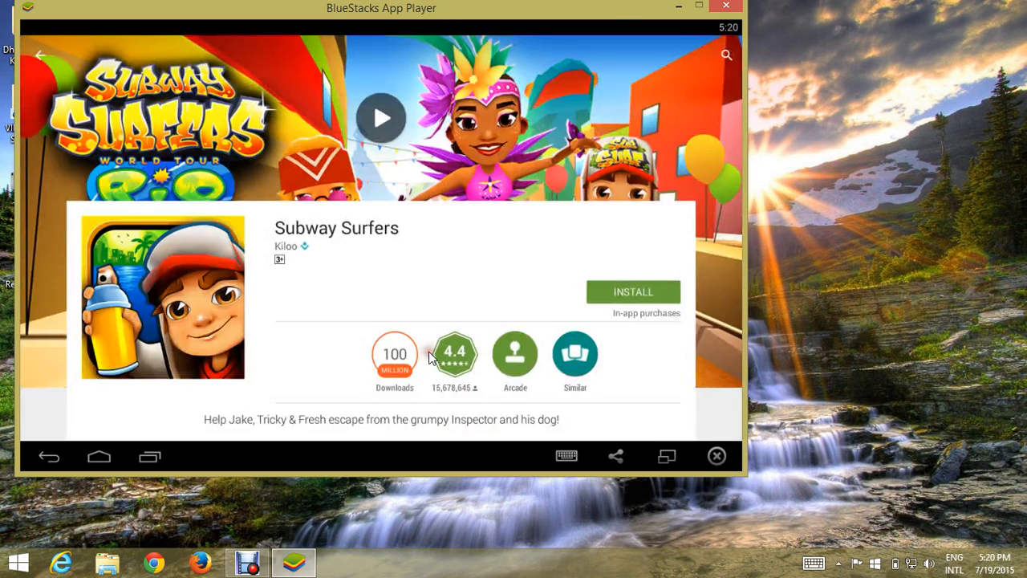
{"action": "left_click", "coordinate": [633, 292]}
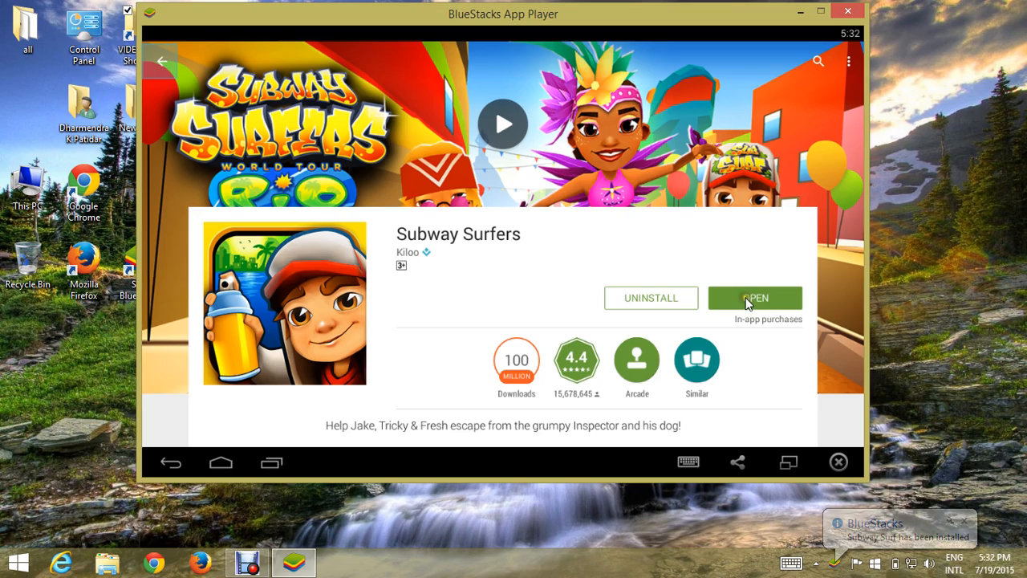
Step: Start the installed Subway Surfers so its keyboard controls guide appears over the game
{"action": "left_click", "coordinate": [754, 297]}
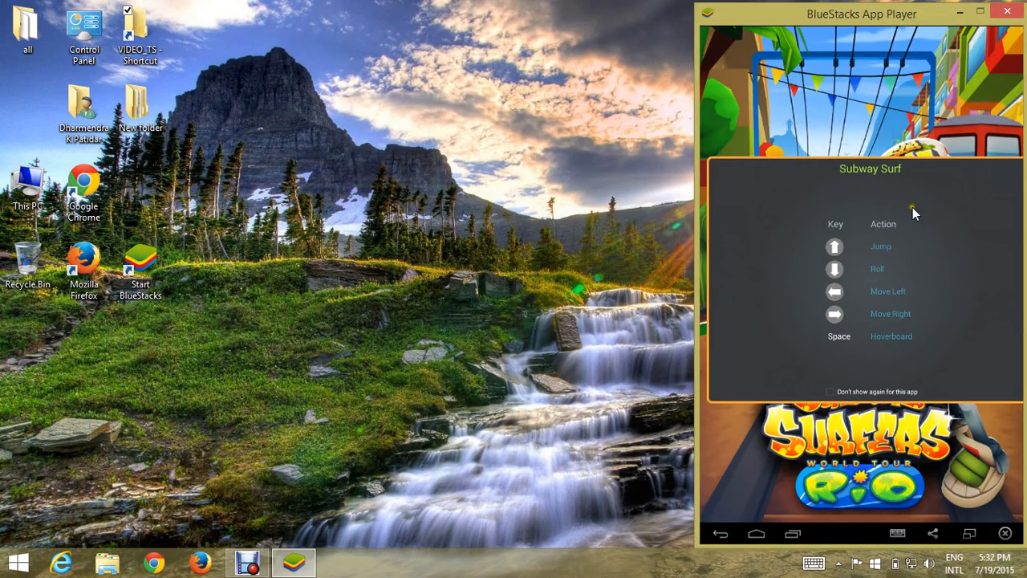
{"action": "mouse_move", "coordinate": [841, 254]}
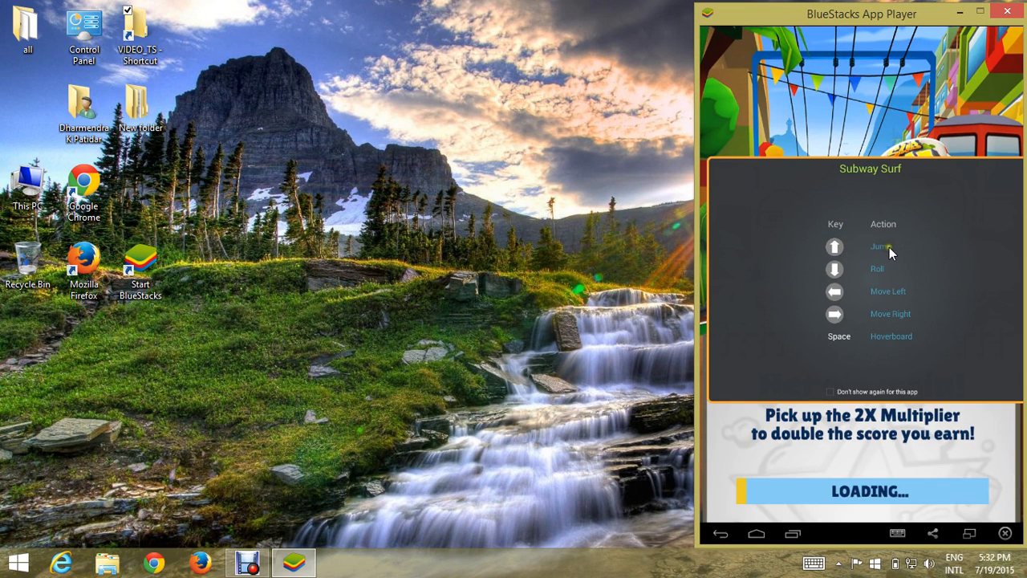
{"action": "mouse_move", "coordinate": [873, 277]}
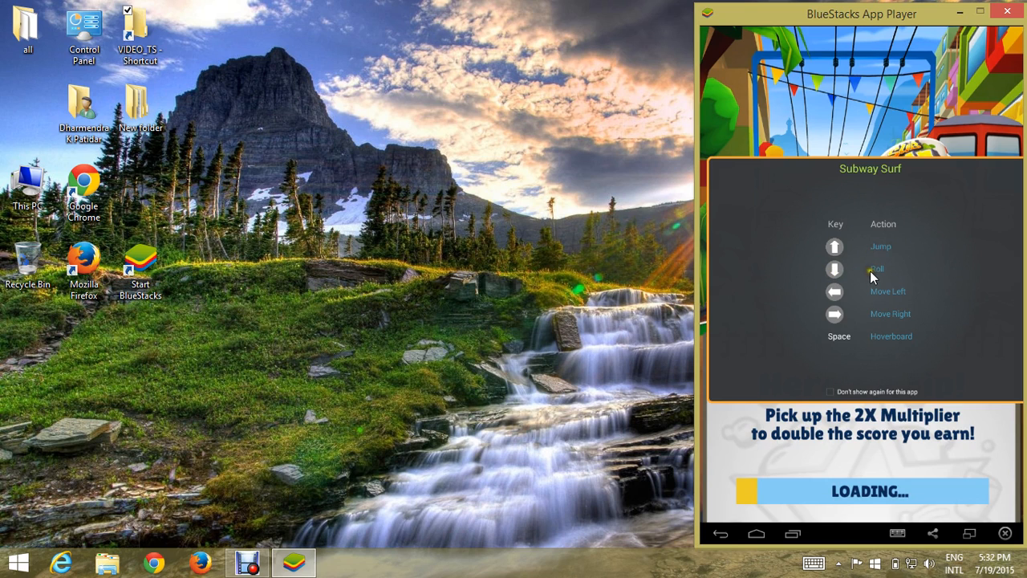
{"action": "mouse_move", "coordinate": [851, 302]}
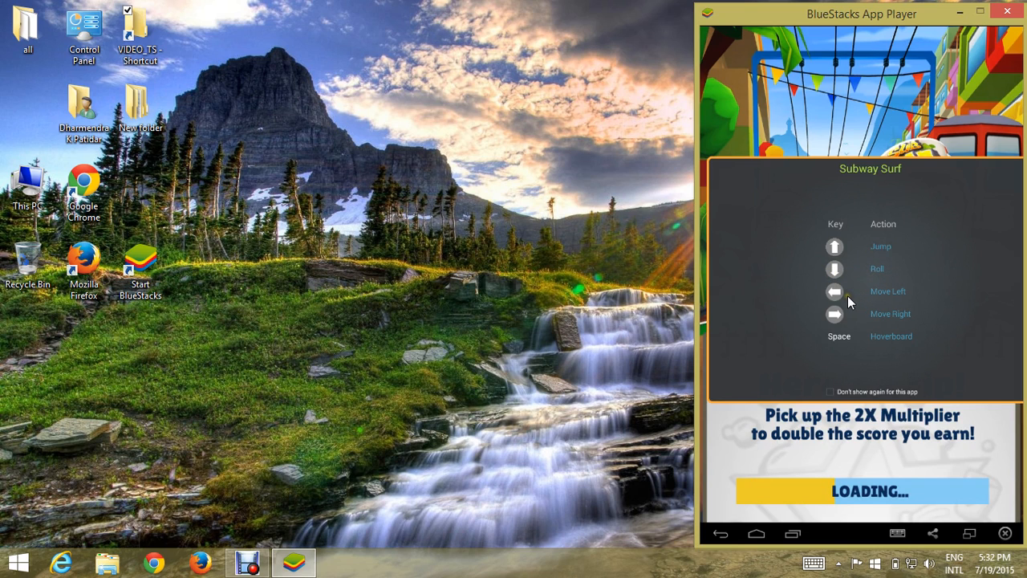
{"action": "mouse_move", "coordinate": [842, 302]}
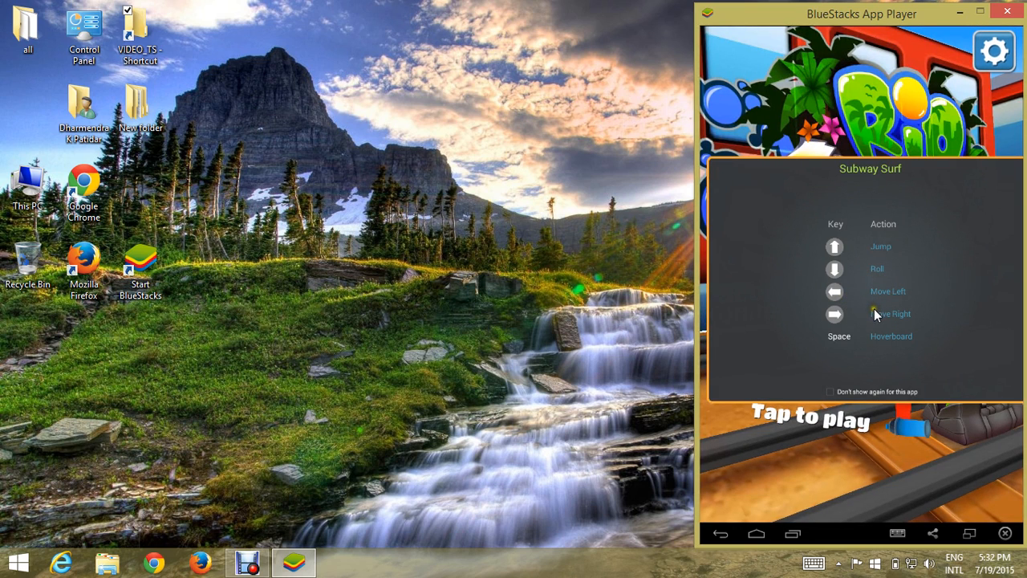
{"action": "mouse_move", "coordinate": [882, 324]}
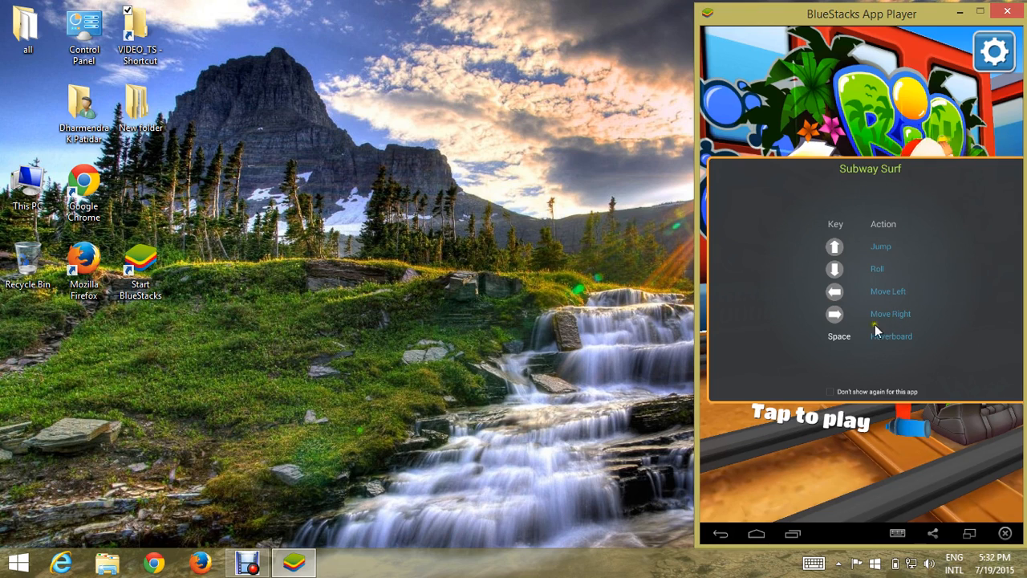
{"action": "mouse_move", "coordinate": [902, 244]}
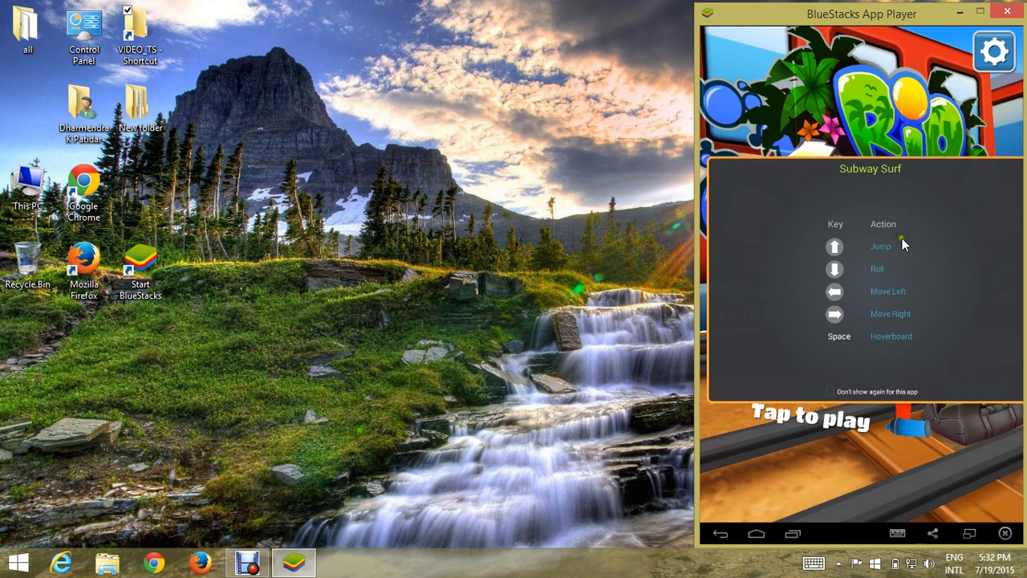